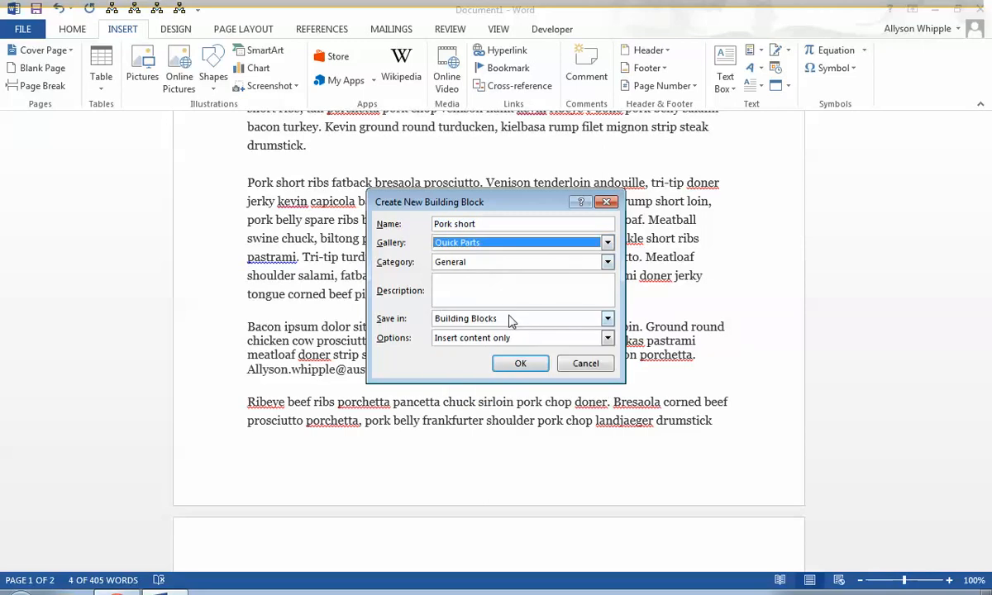
# Save the pork short ribs paragraph to the Quick Part Gallery as 'Pork short'.
pyautogui.click(607, 318)
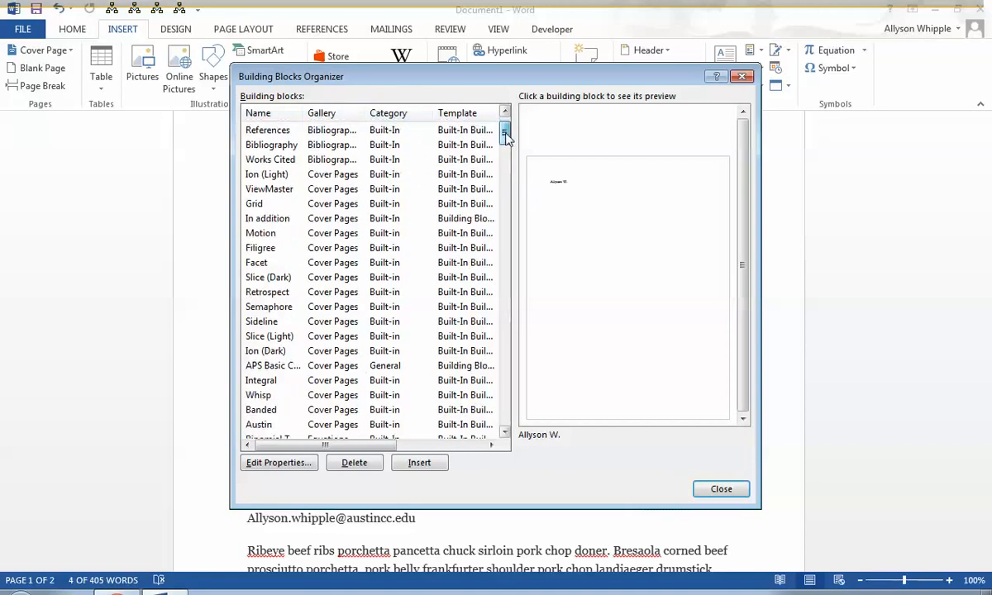
# Select the Works Cited entry in Building Blocks Organizer to view its preview.
pyautogui.click(270, 203)
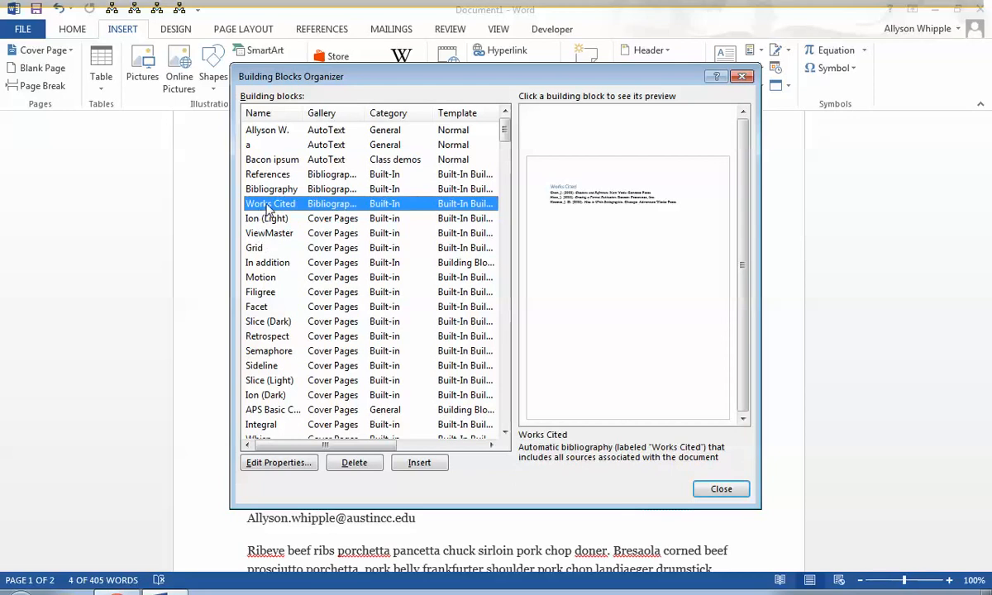
pyautogui.click(272, 159)
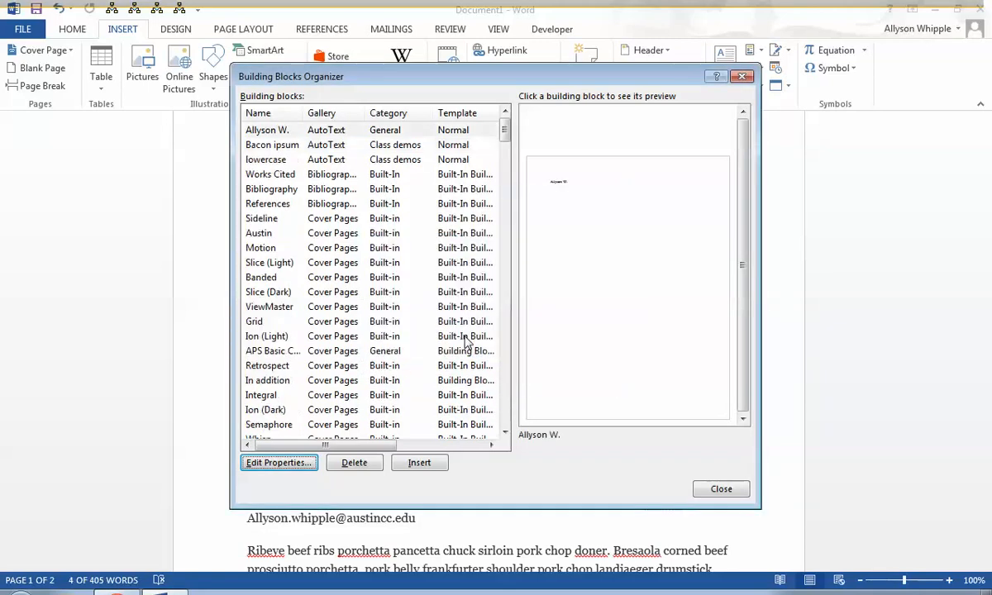
# Remove the 'a' AutoText entry, leaving lowercase under Class demos.
pyautogui.click(267, 130)
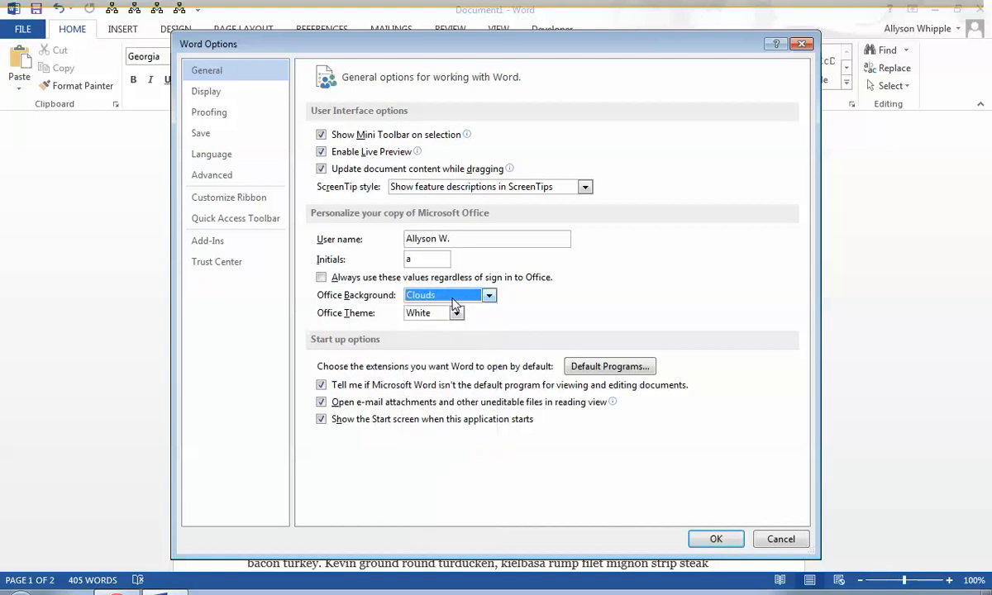
# Choose Clouds as the Office background with the White theme.
pyautogui.click(206, 91)
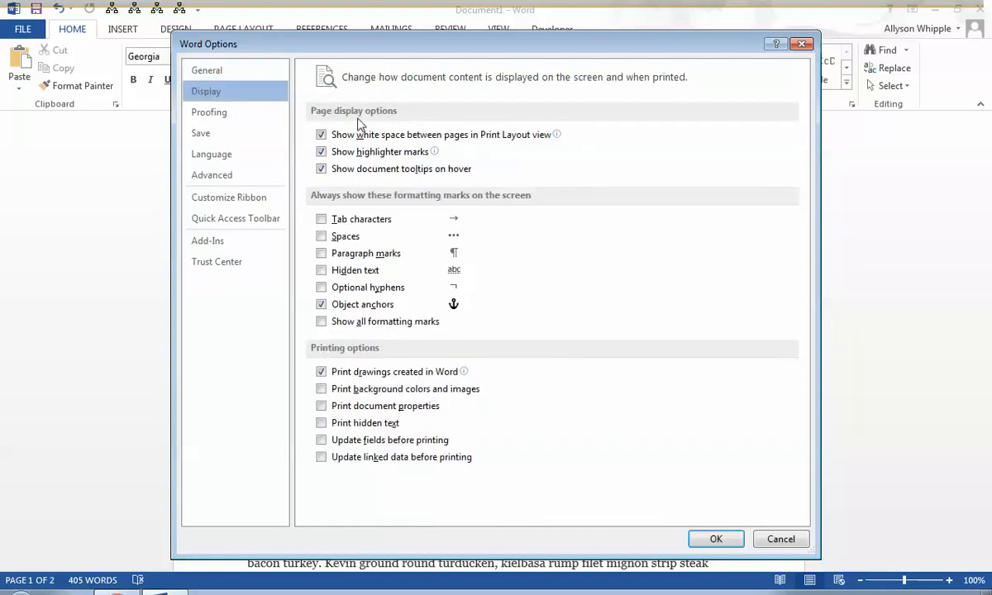
# Switch Word Options to the Display category to review page, formatting mark and printing options.
pyautogui.click(209, 111)
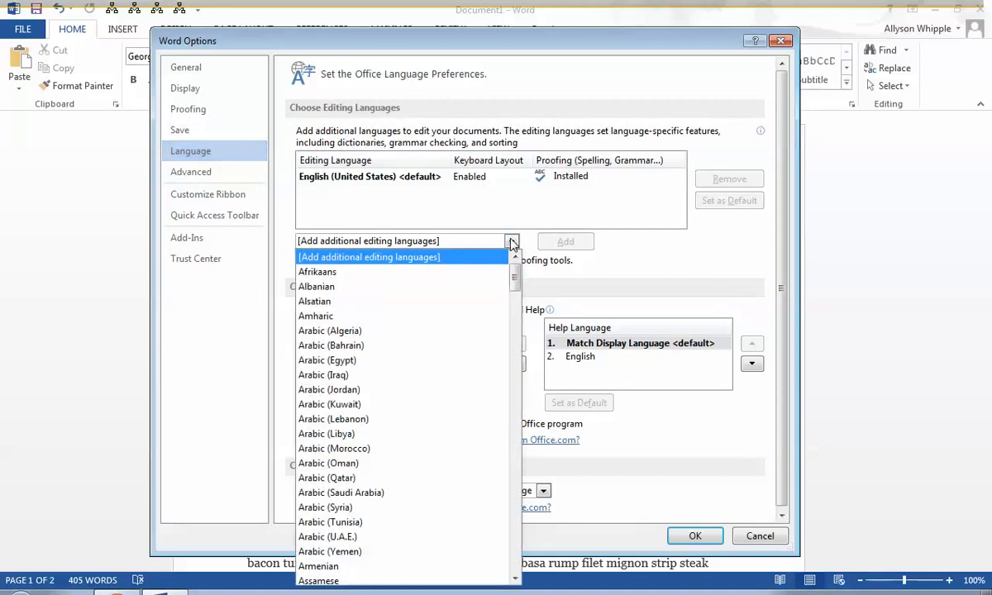
# Browse the Add additional editing languages dropdown beside English (United States).
pyautogui.click(191, 171)
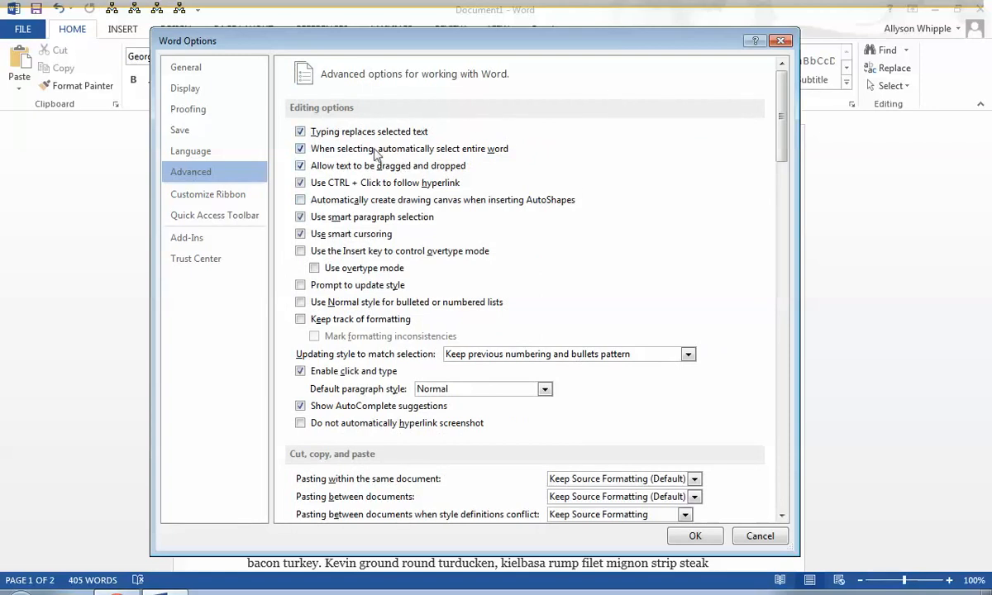
# Scroll the Advanced page down to the Cut, copy, and paste settings.
pyautogui.scroll(-3)
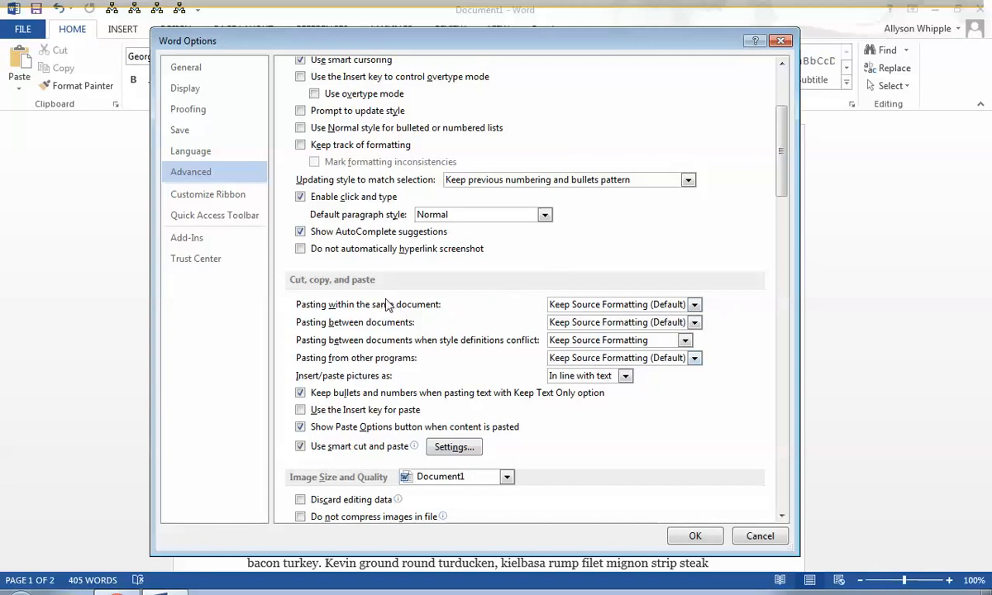
pyautogui.click(258, 266)
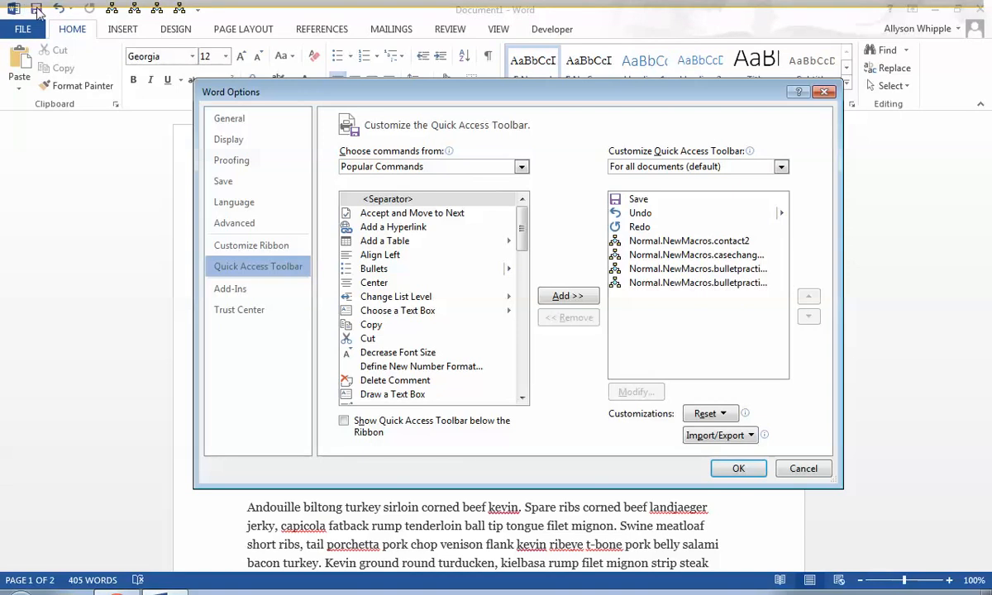